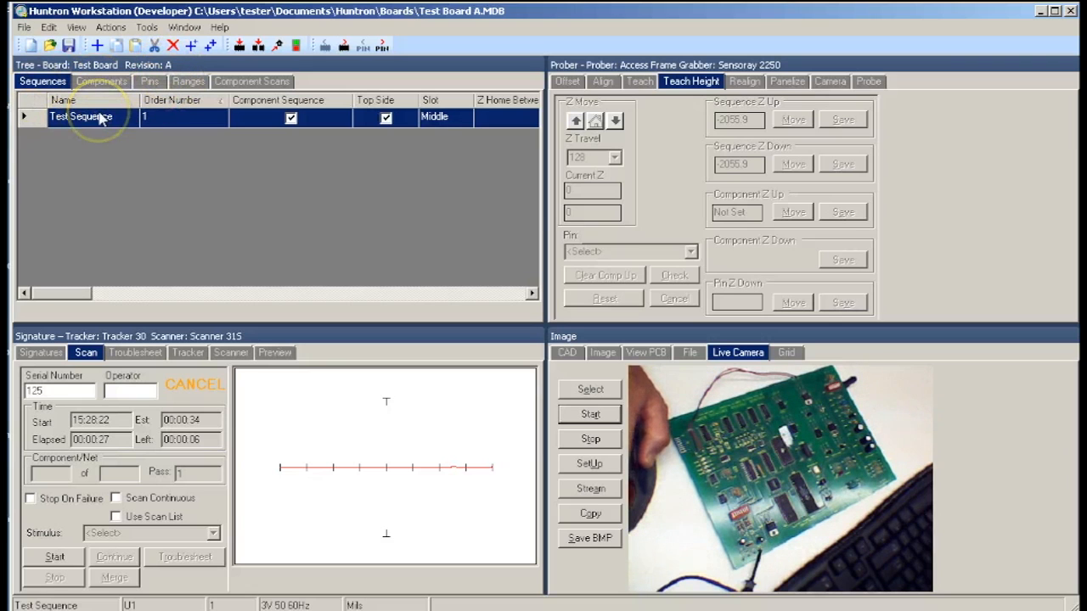
- Review the component list: U1 as 14-pin DIP, Q2 as 3-pin Probe connection type
click(102, 82)
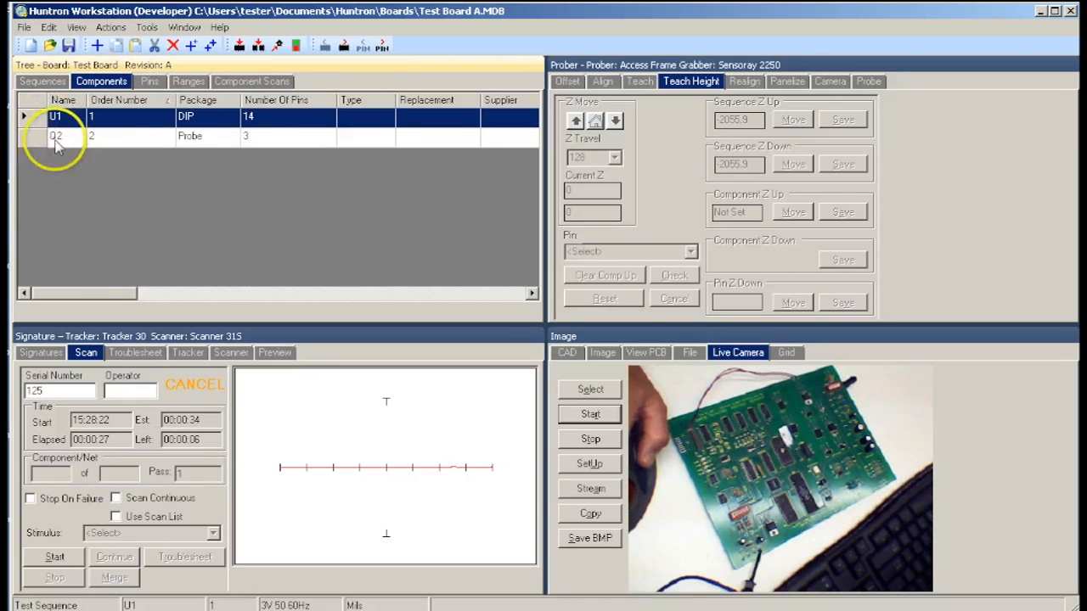
click(56, 136)
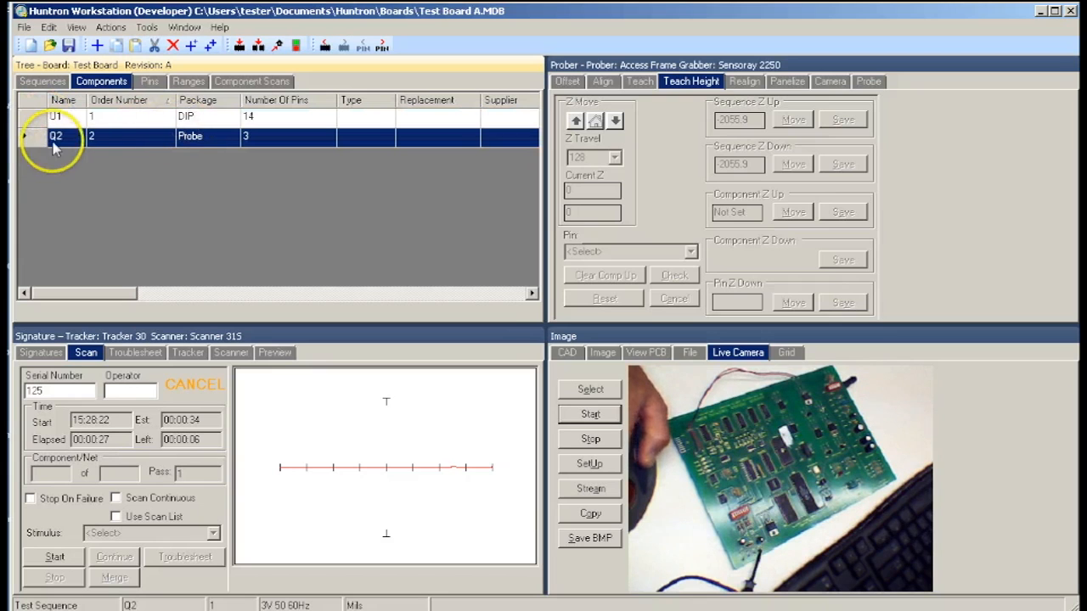
mouse_move(236, 141)
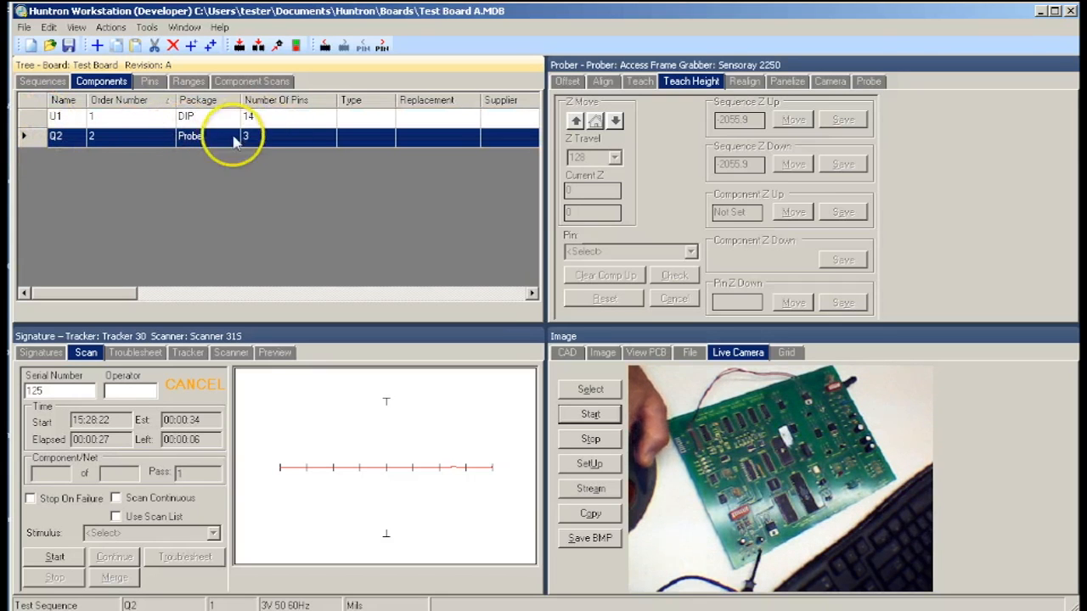
mouse_move(248, 139)
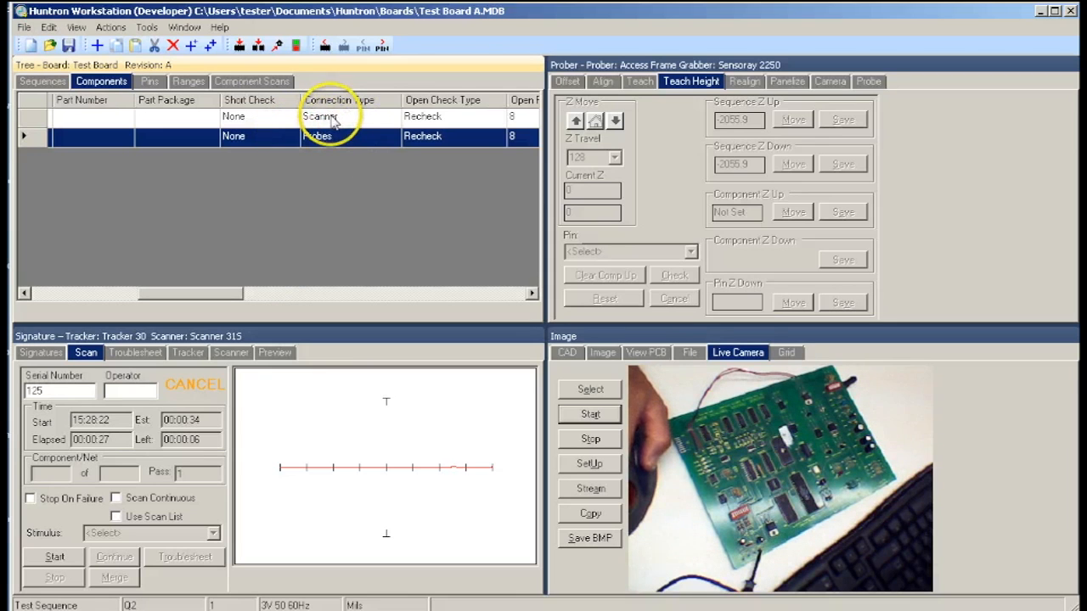
click(340, 118)
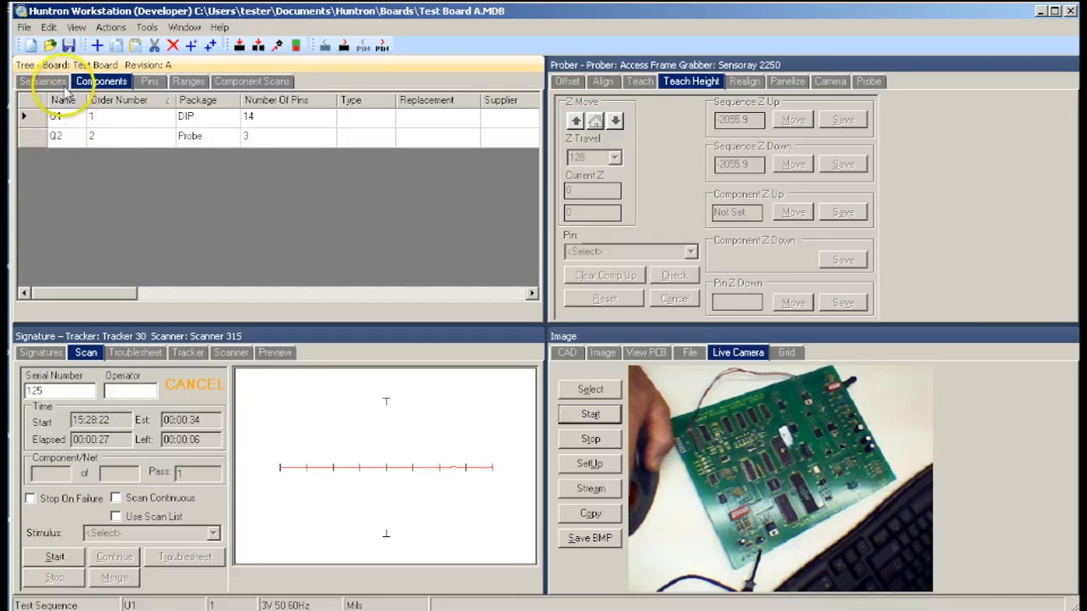
- Start a scan of the Test Sequence for serial 0123 from the Sequences list
click(33, 81)
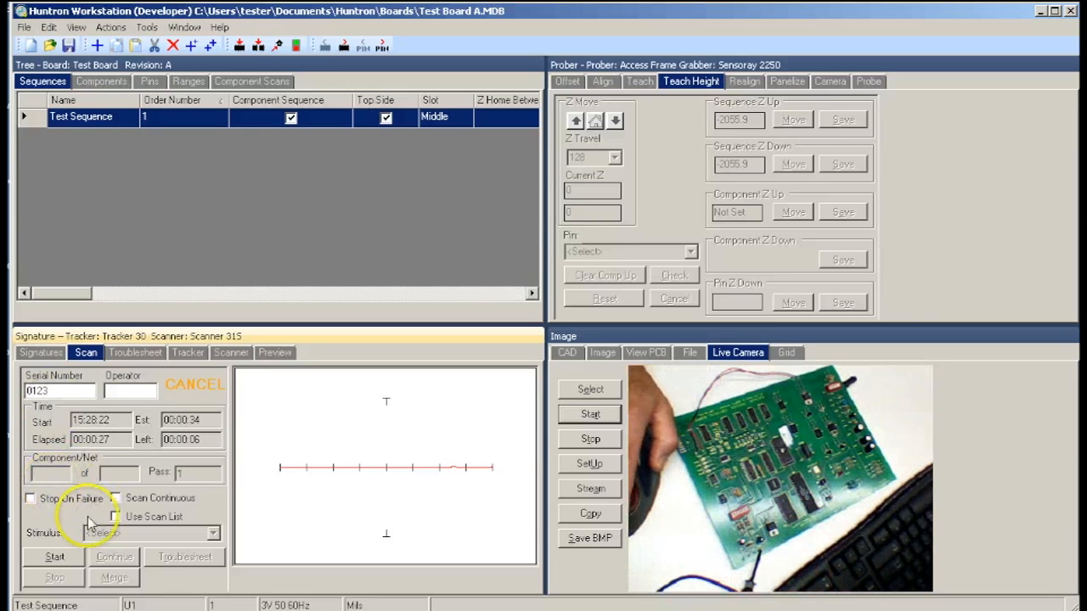
click(53, 557)
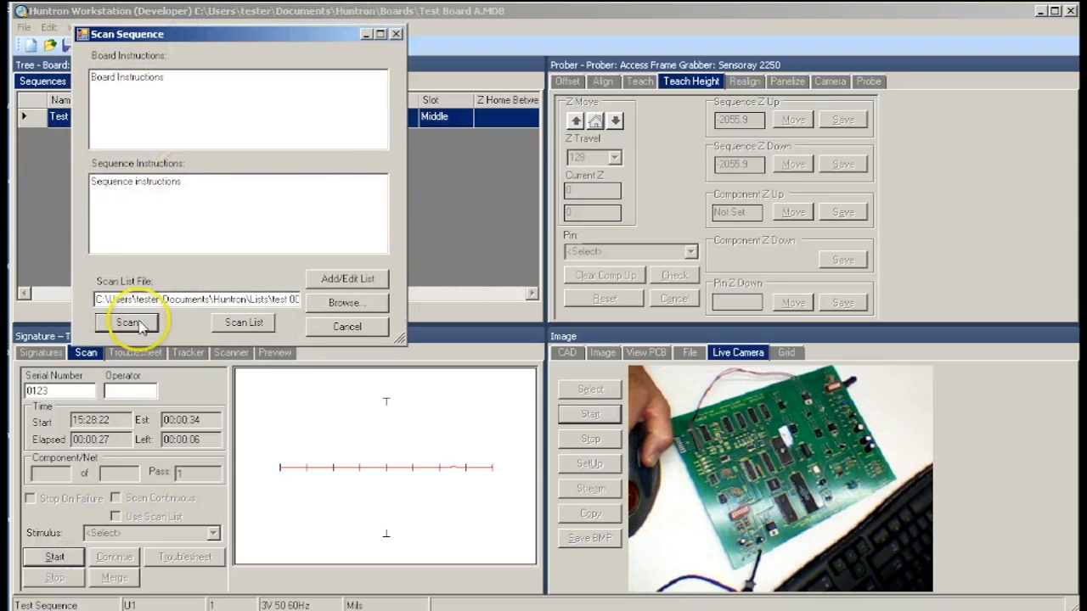
click(129, 323)
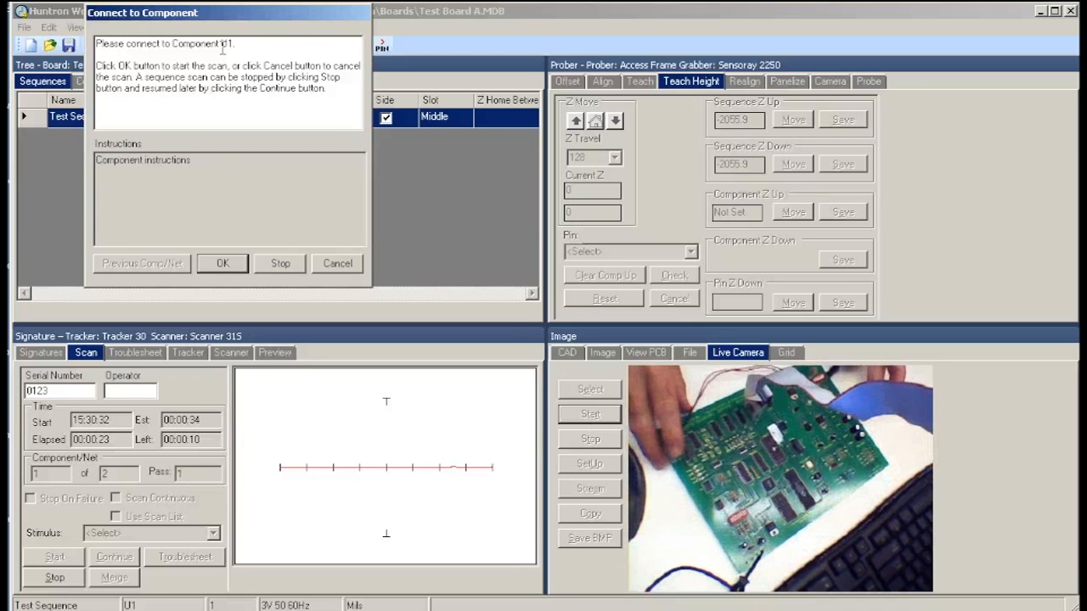
- Scan U1, then Q2's three pins one by one until Q2 reports finished
click(223, 264)
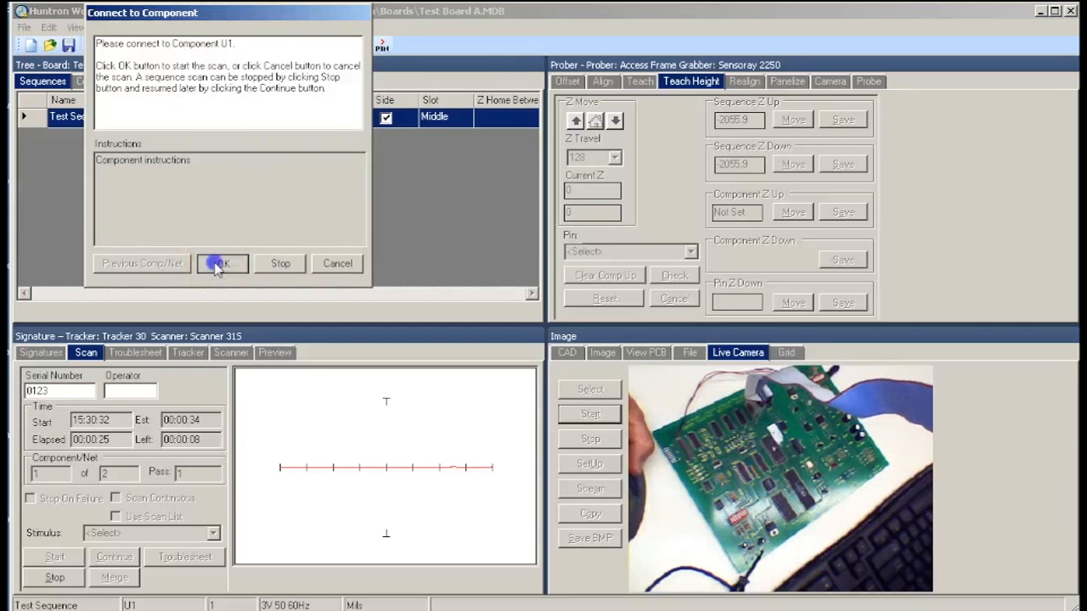
click(222, 264)
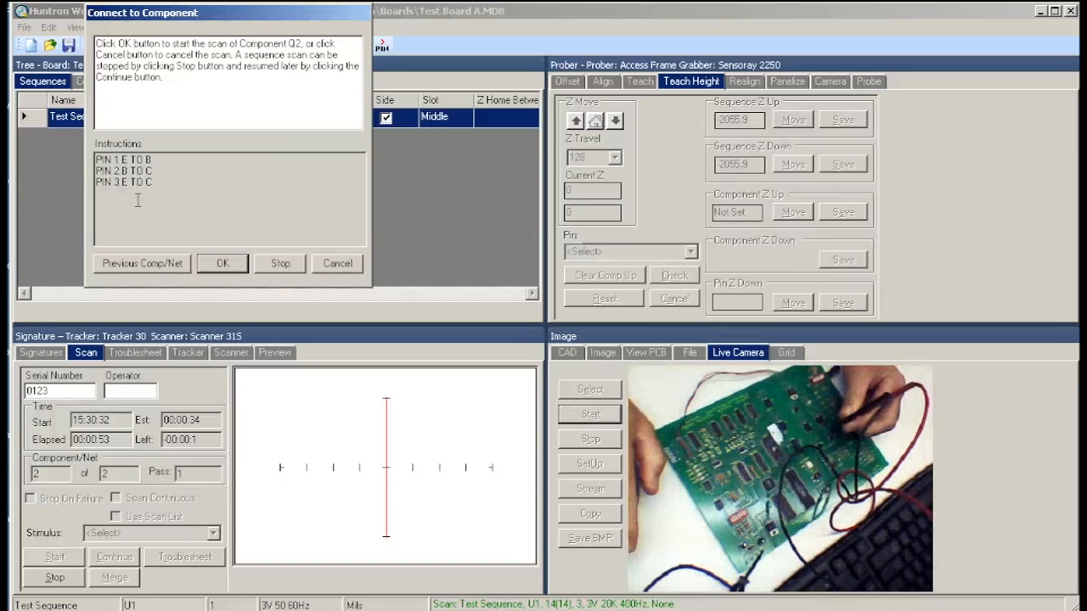
click(223, 263)
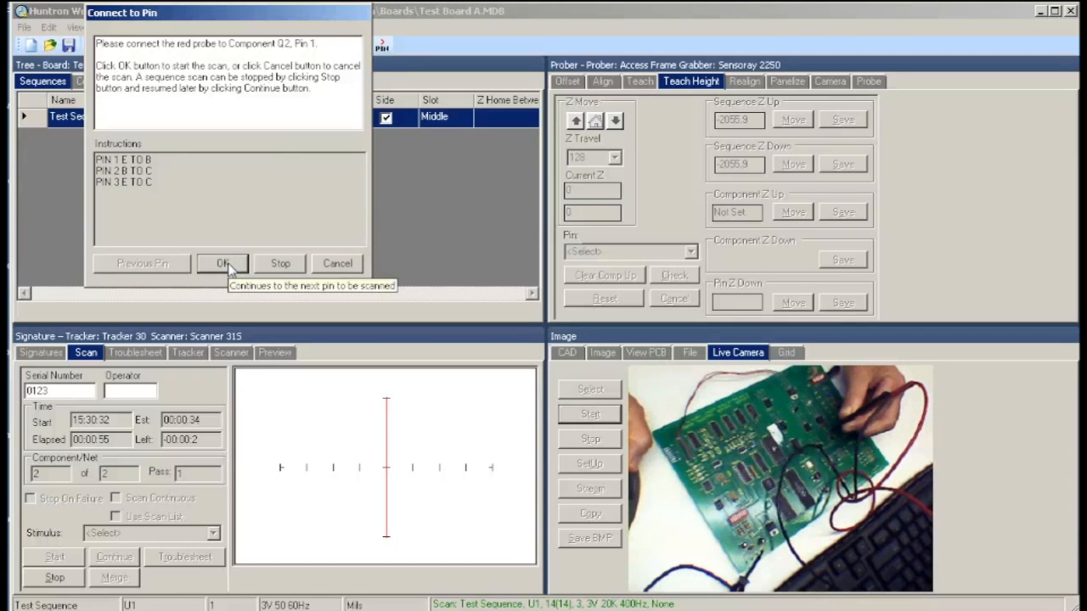
click(222, 264)
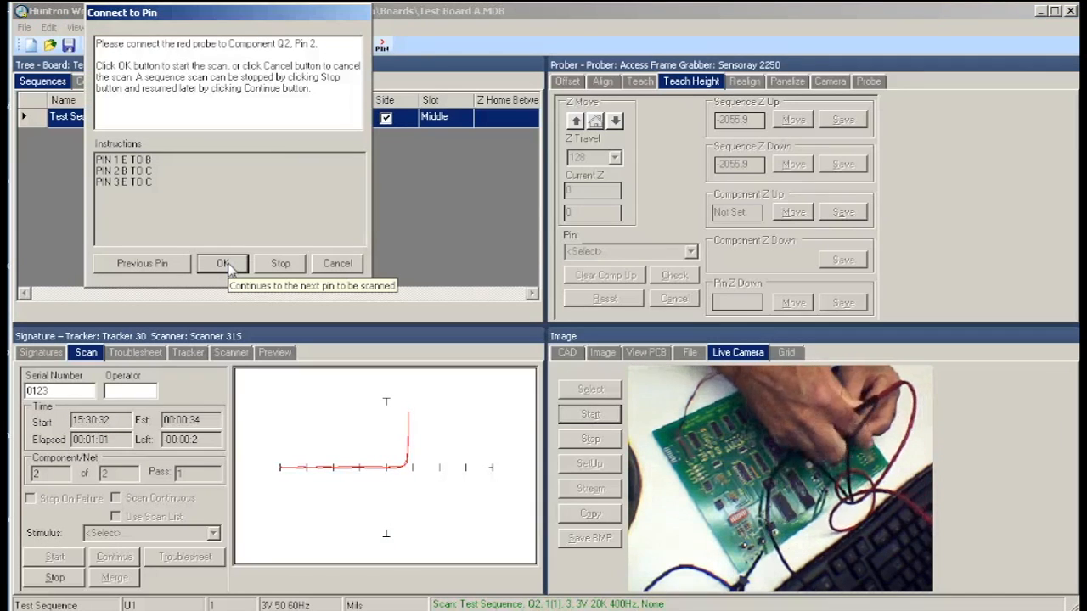
click(224, 263)
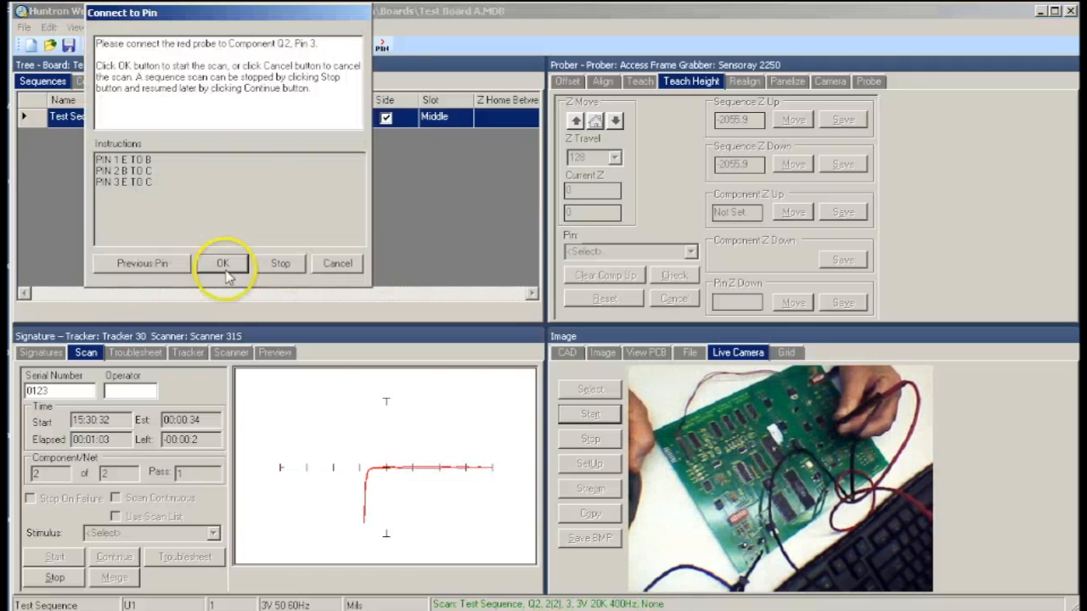
mouse_move(132, 279)
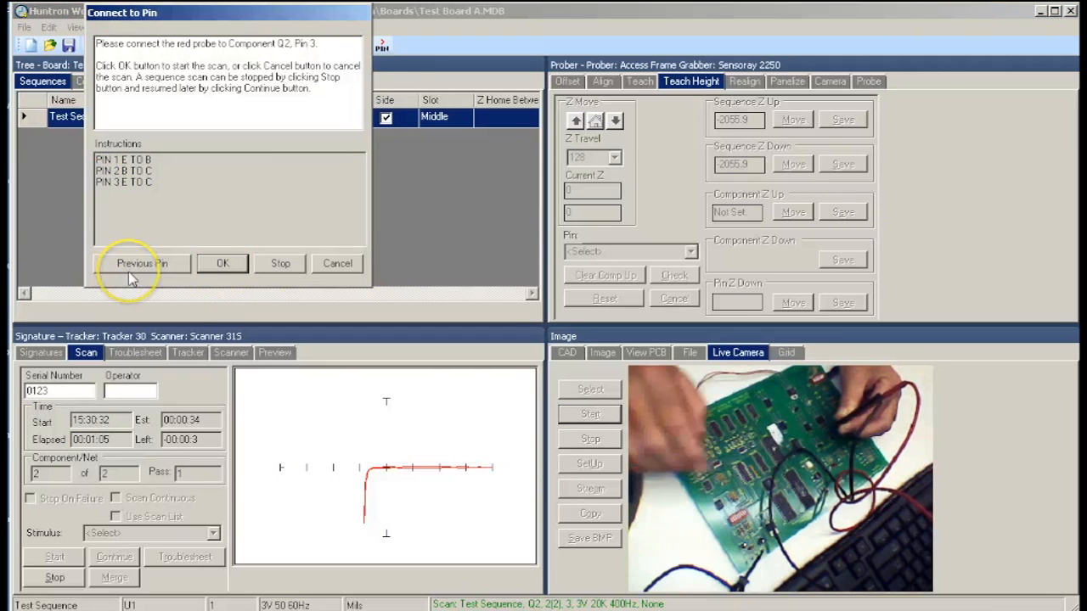
mouse_move(132, 279)
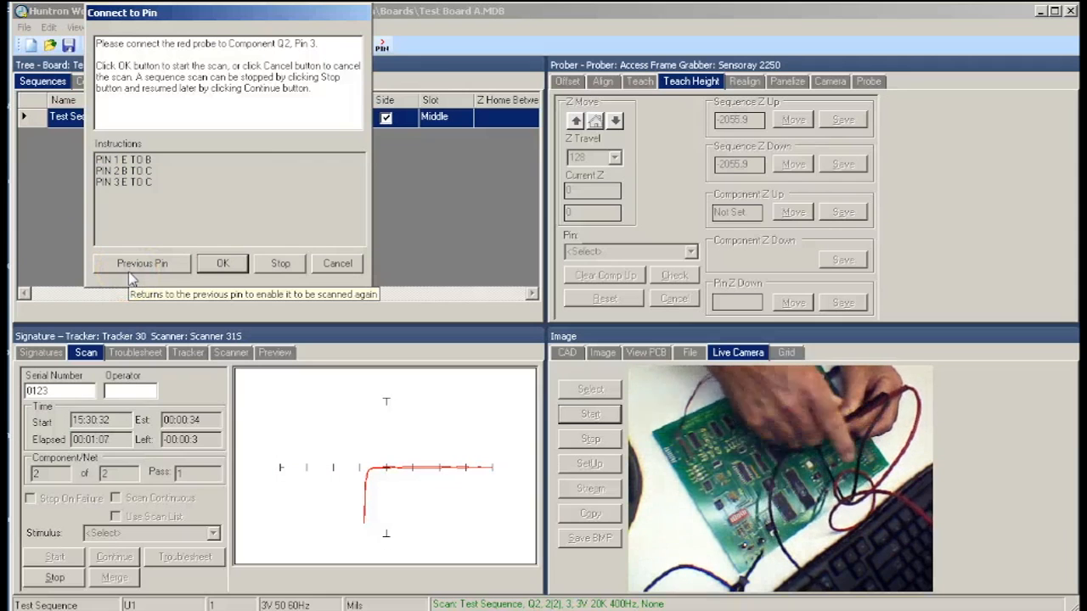
click(223, 264)
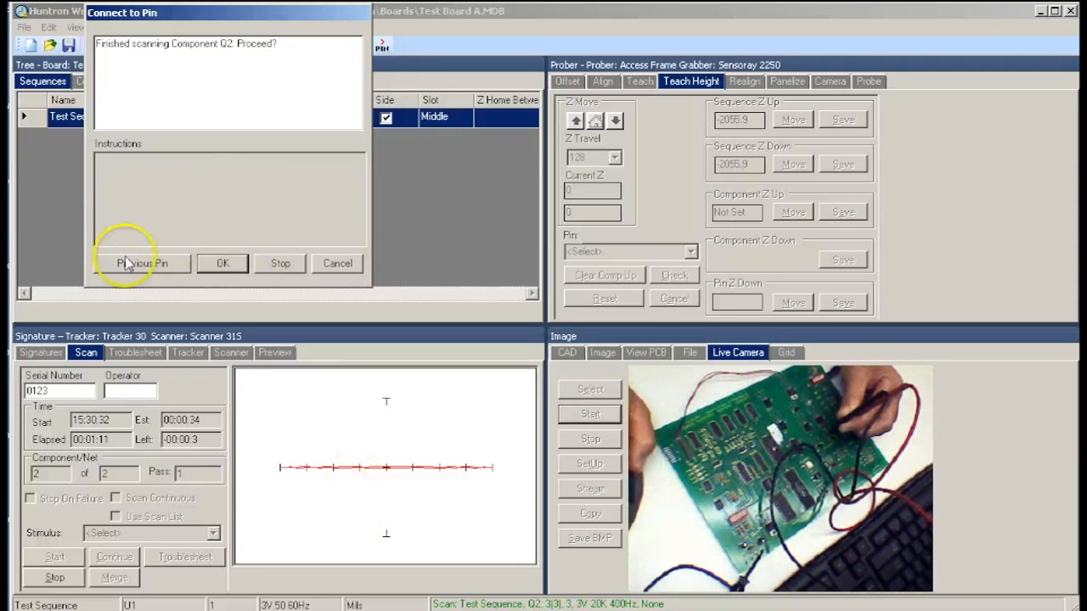
mouse_move(143, 272)
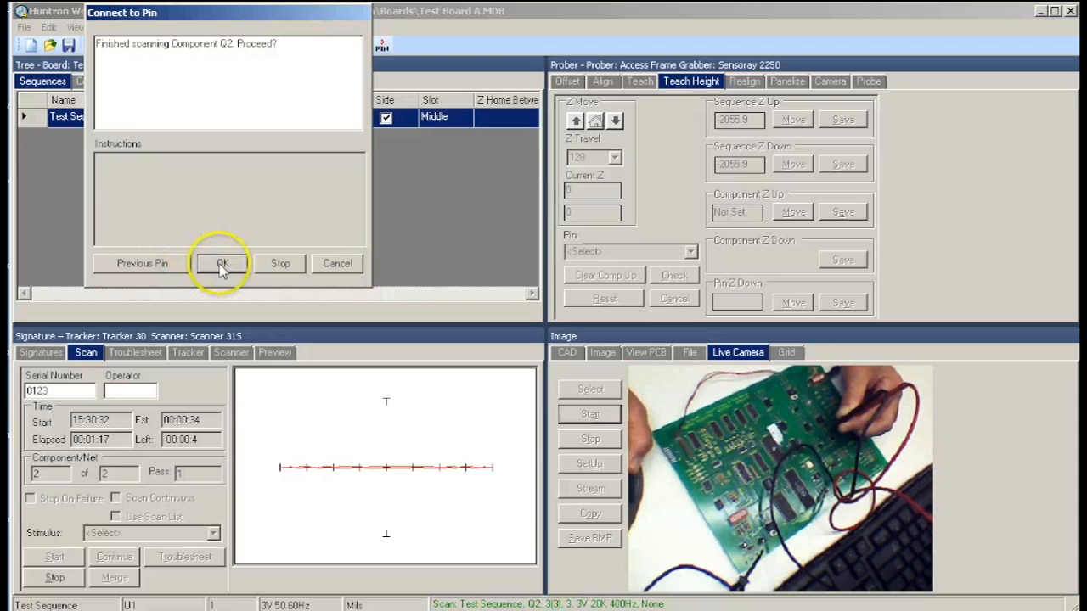
click(223, 263)
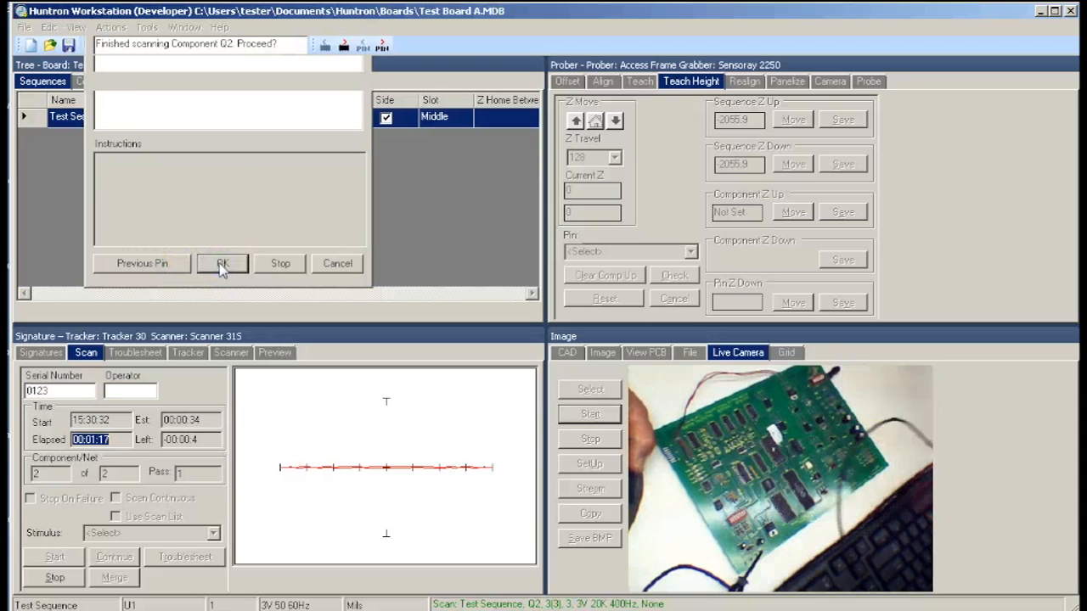
- End the scan, view U1's comparison signatures and set current signatures as reference
click(225, 263)
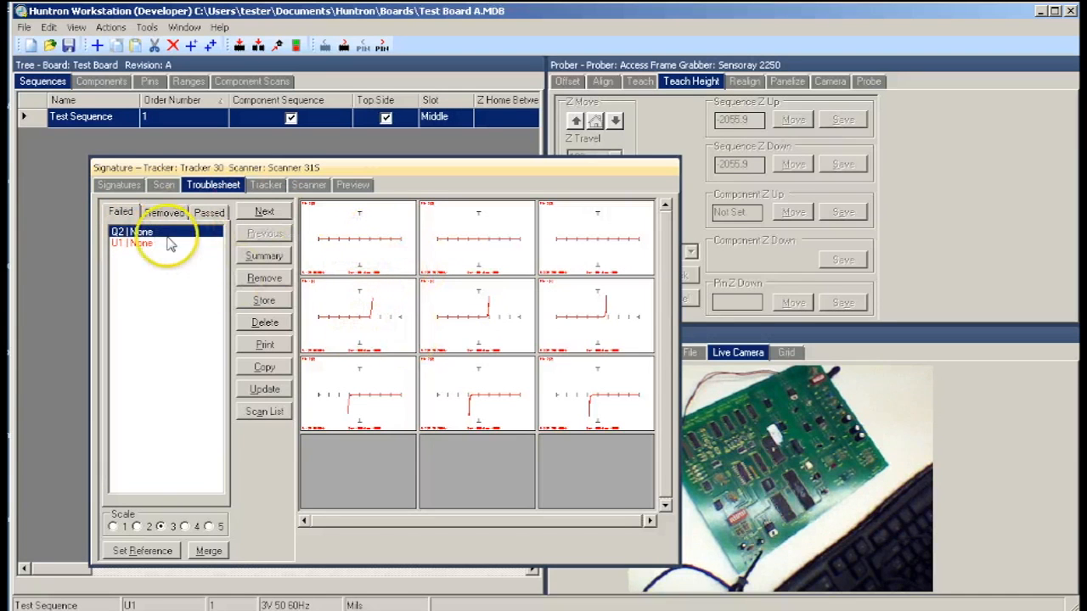
click(136, 243)
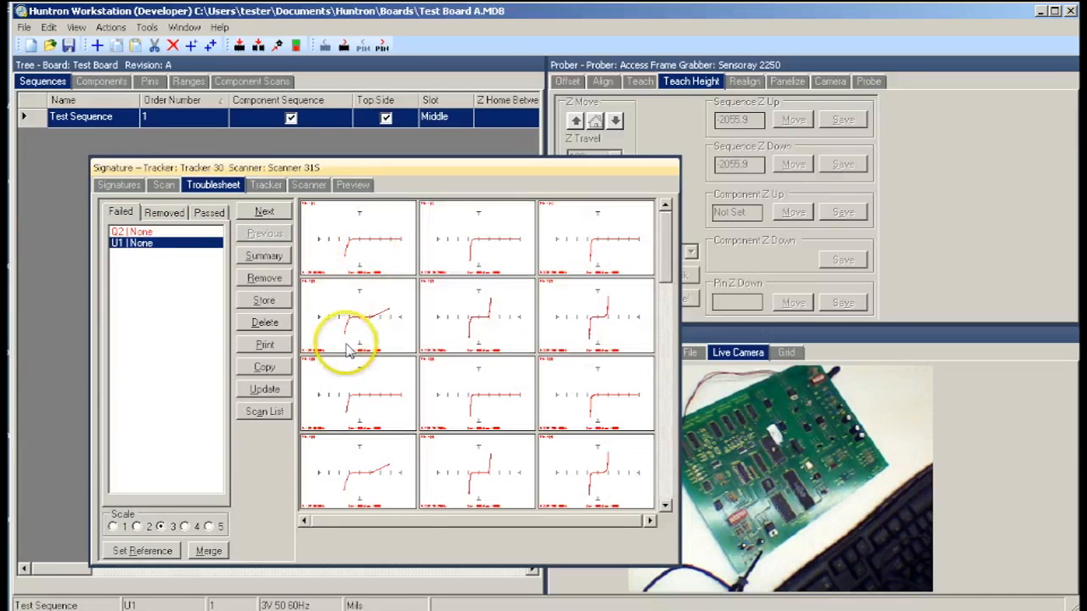
mouse_move(714, 387)
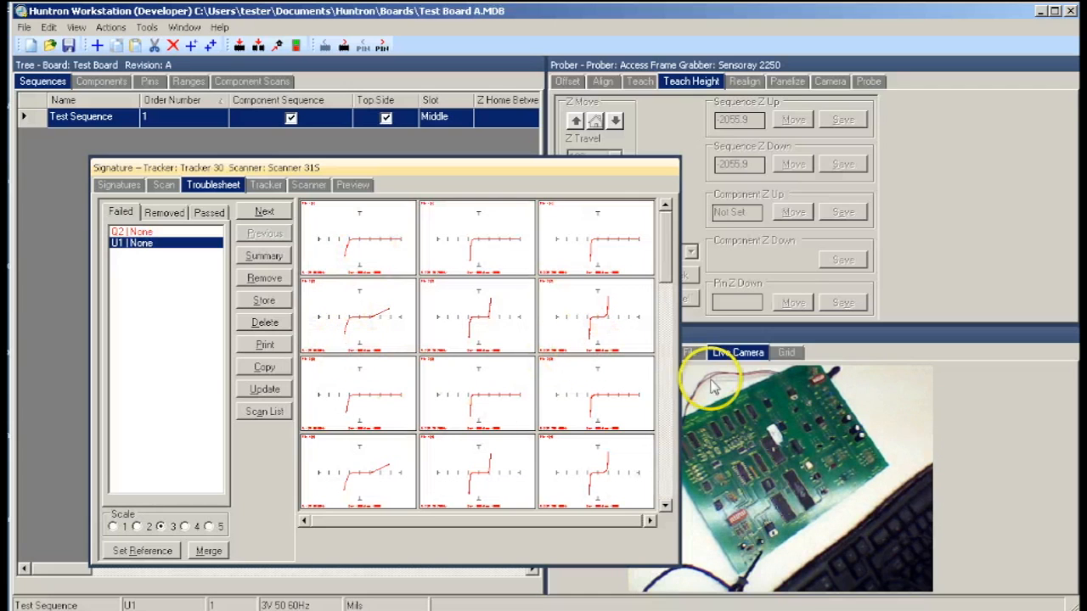
mouse_move(270, 494)
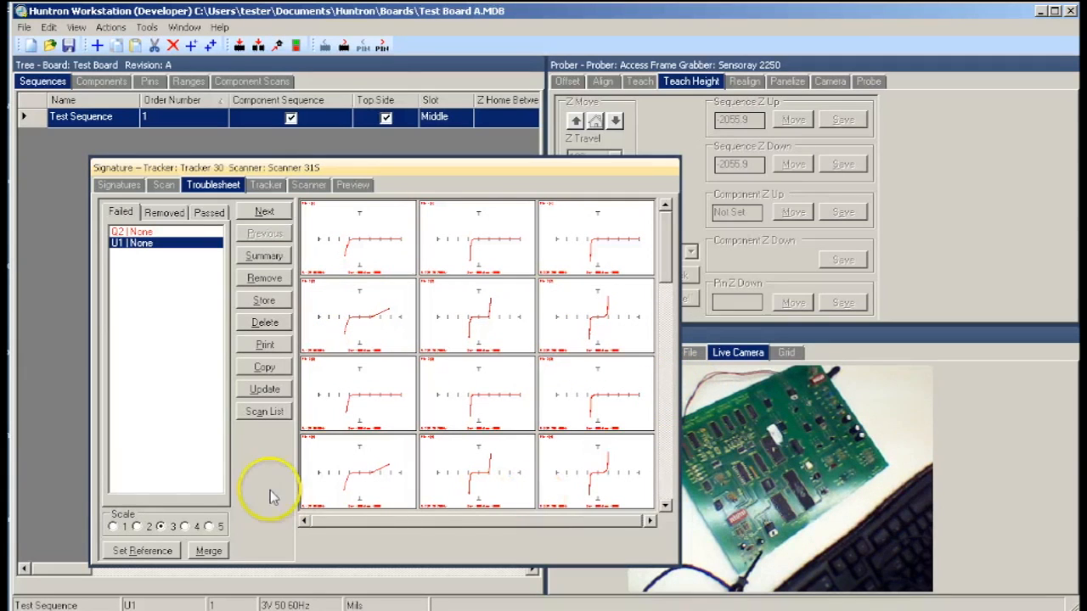
mouse_move(137, 551)
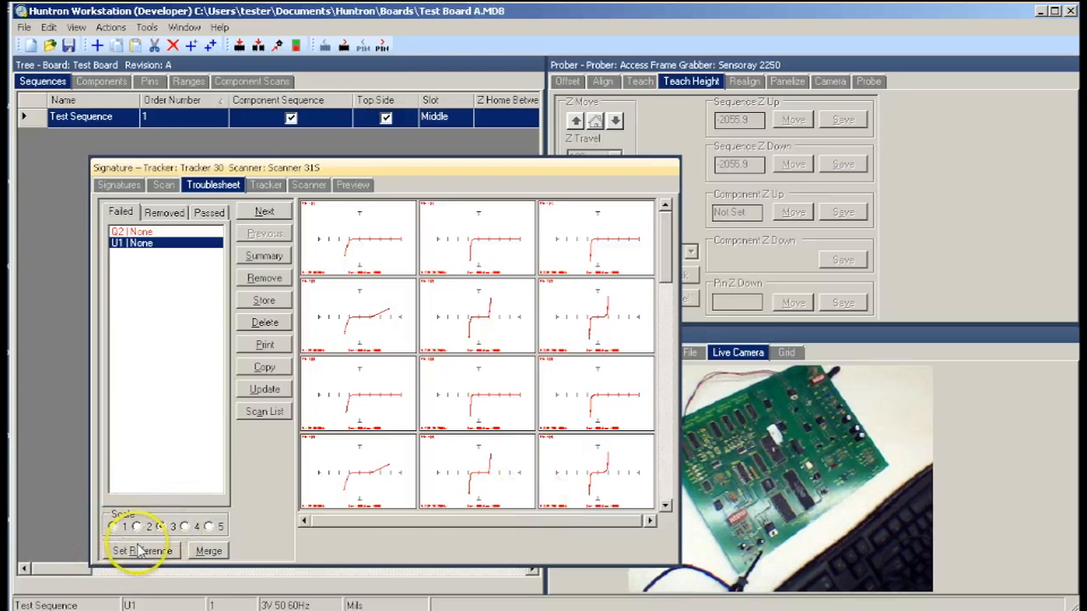
click(140, 551)
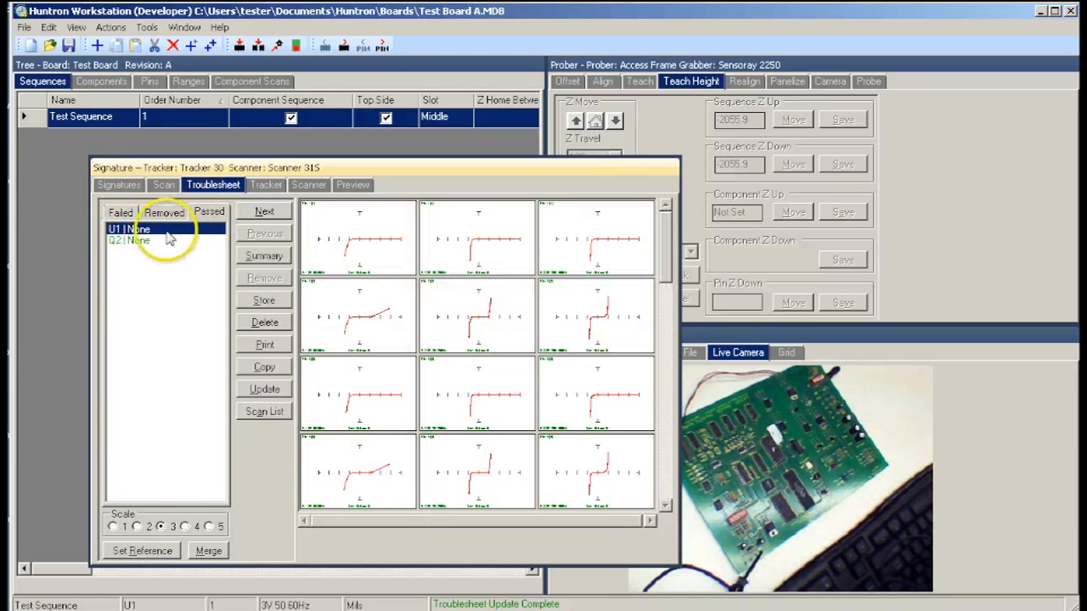
mouse_move(367, 270)
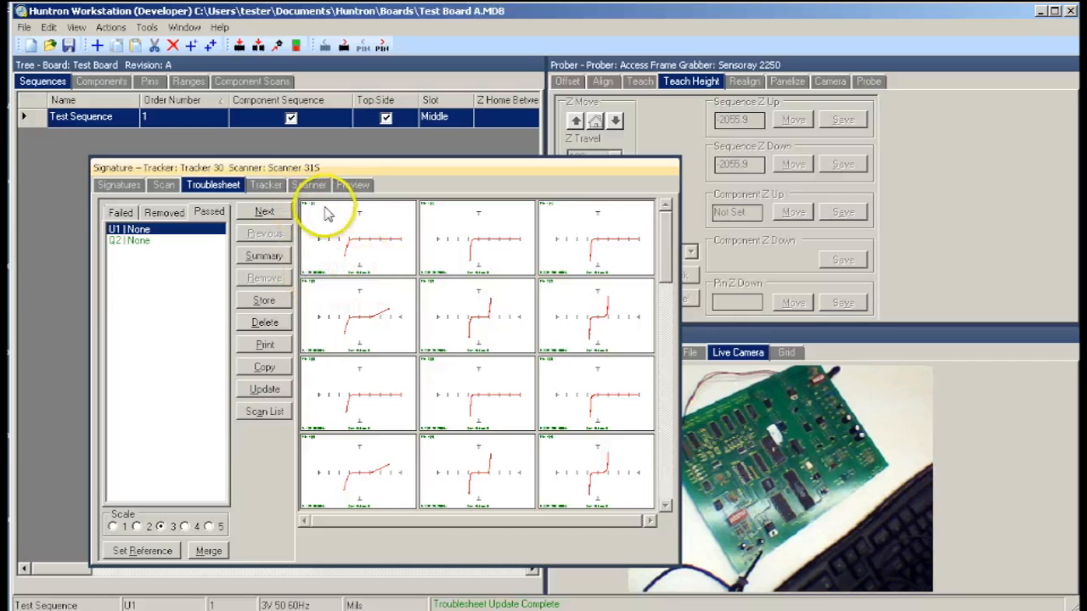
mouse_move(456, 349)
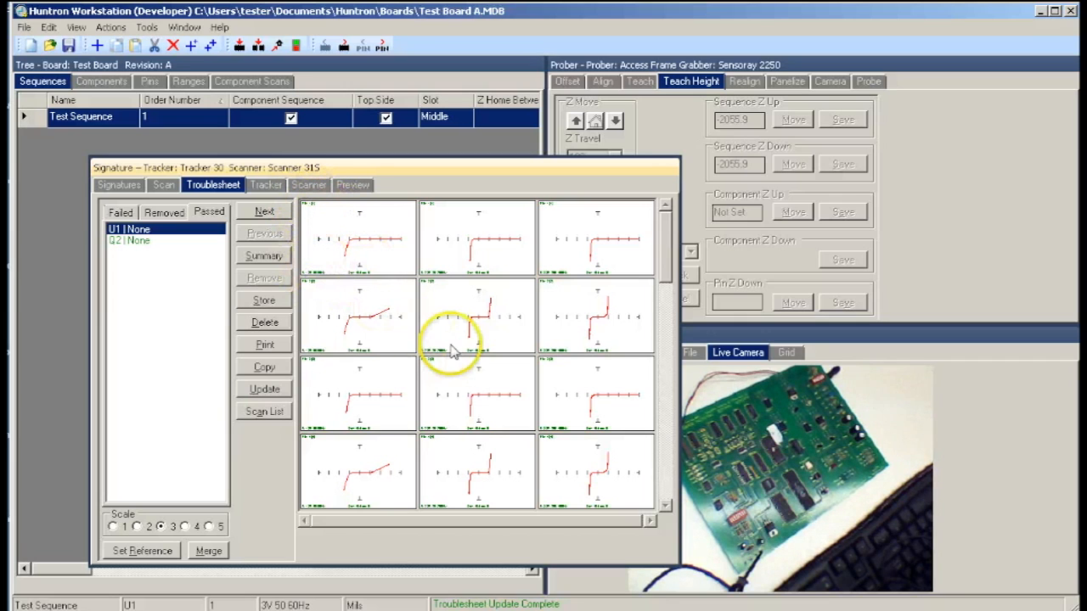
mouse_move(163, 185)
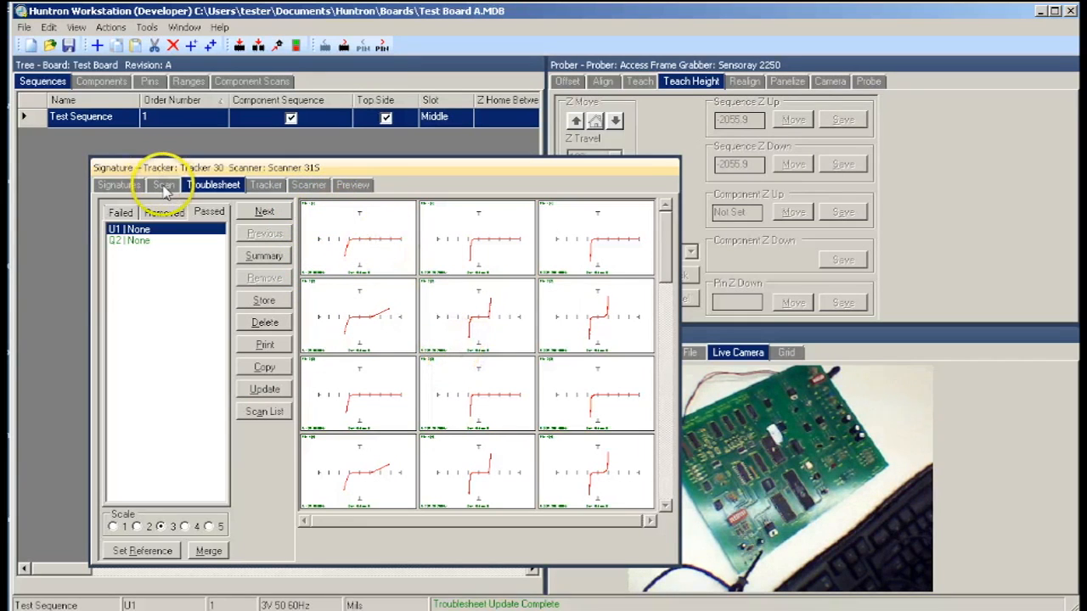
- Start a second scan of the Test Sequence from the Scan controls
click(163, 185)
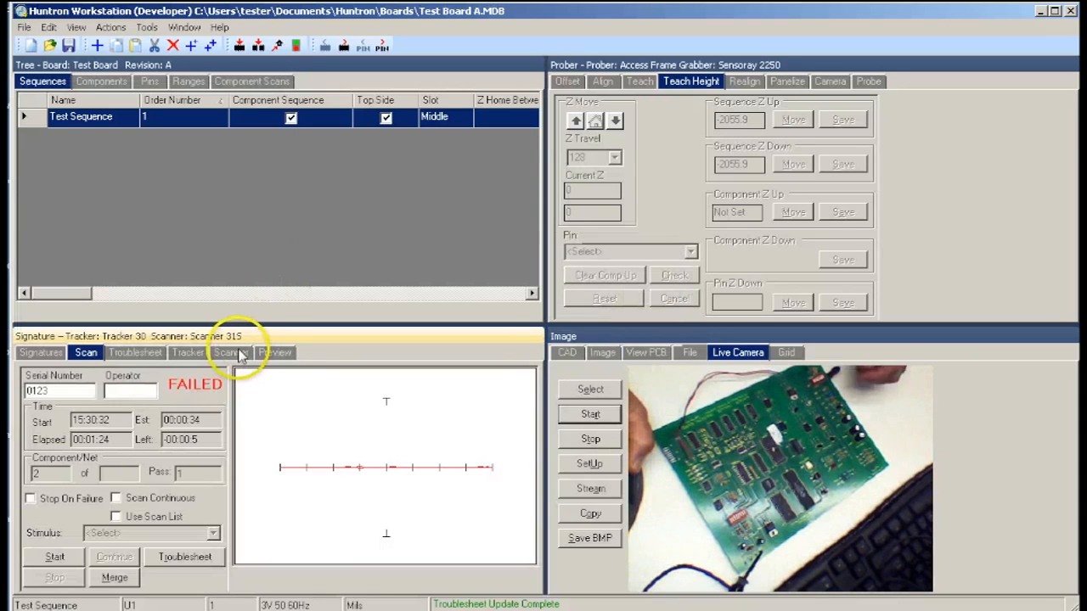
mouse_move(82, 570)
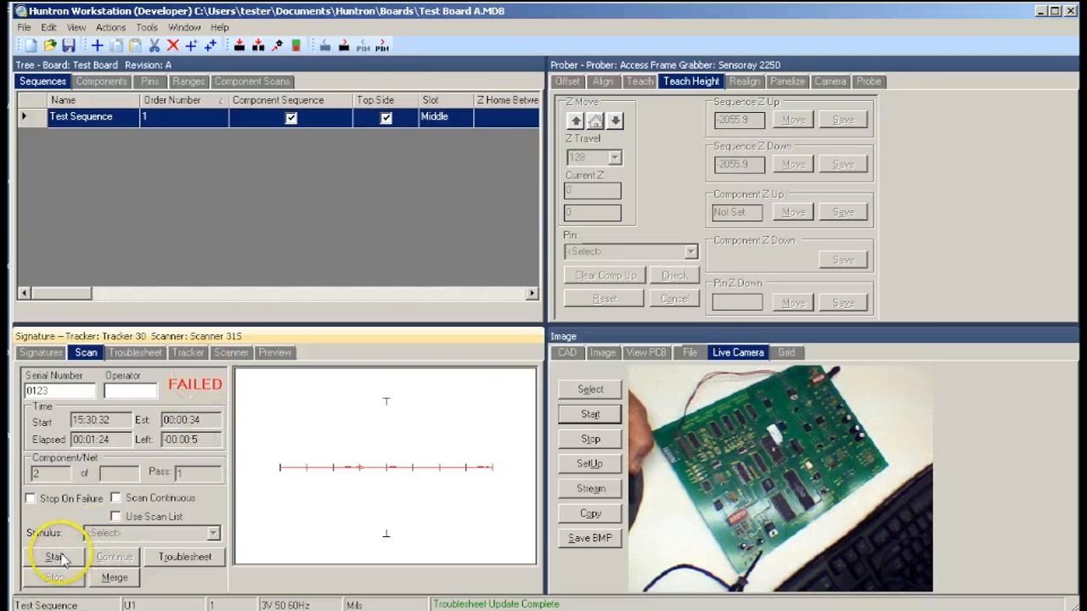
click(53, 557)
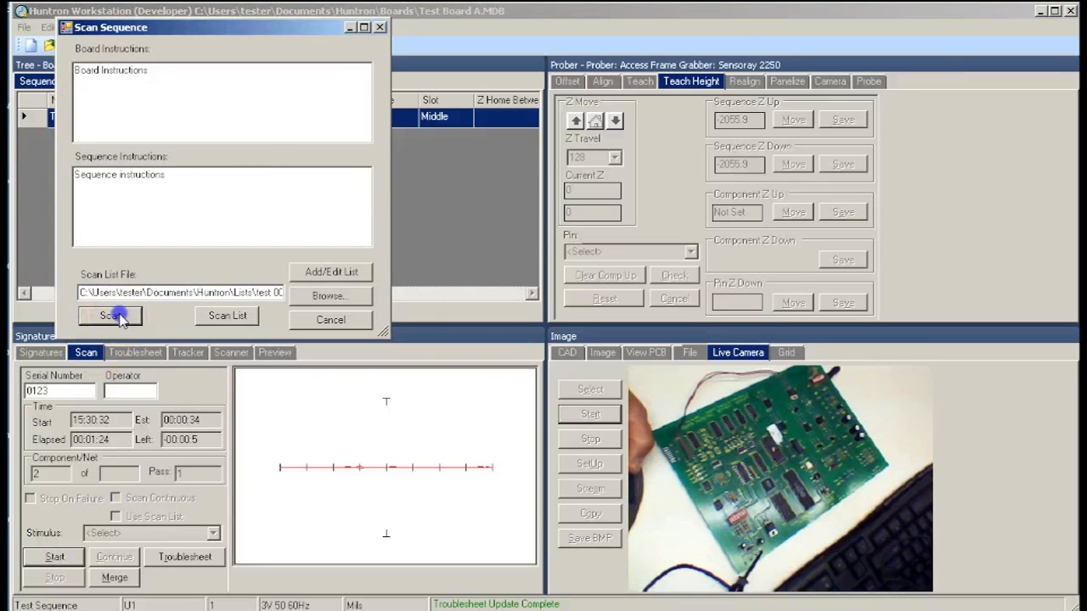
click(109, 316)
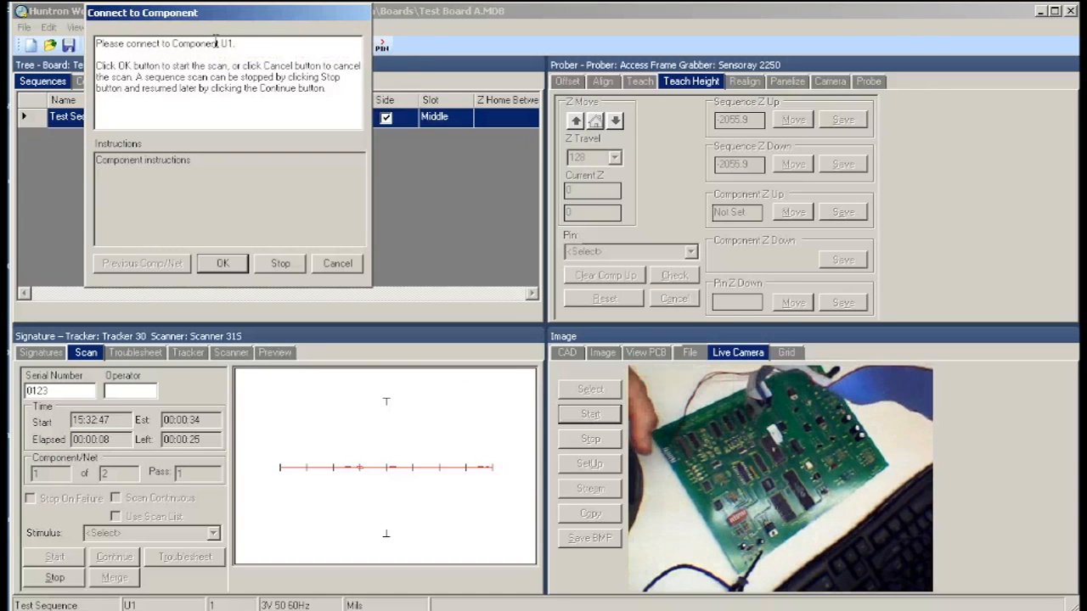
- Scan U1 and Q2's pins 1–3 again, finishing with a PASSED result
click(222, 263)
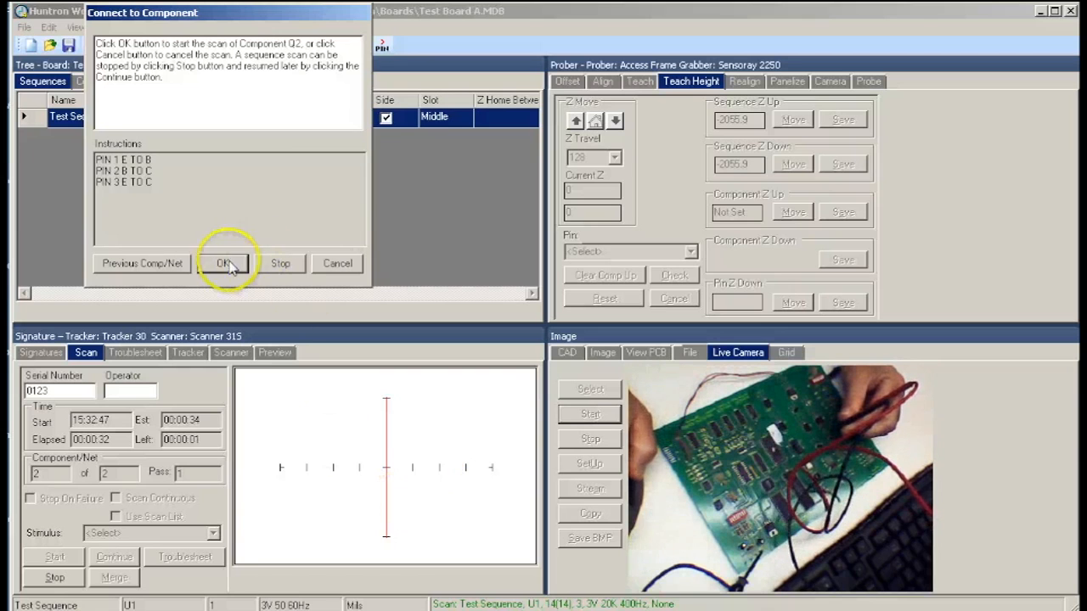
click(224, 263)
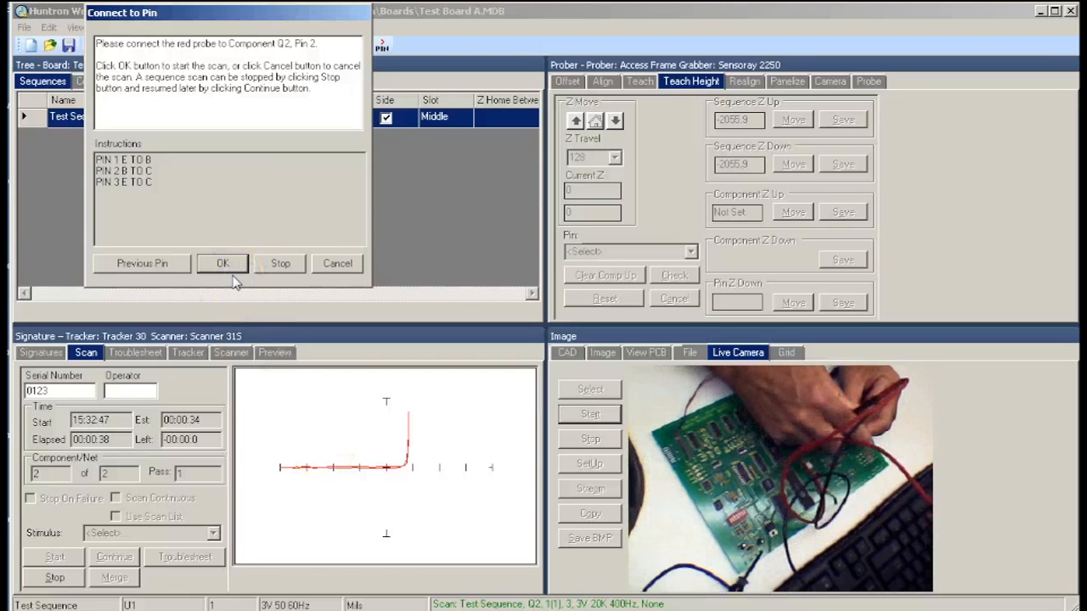
click(222, 264)
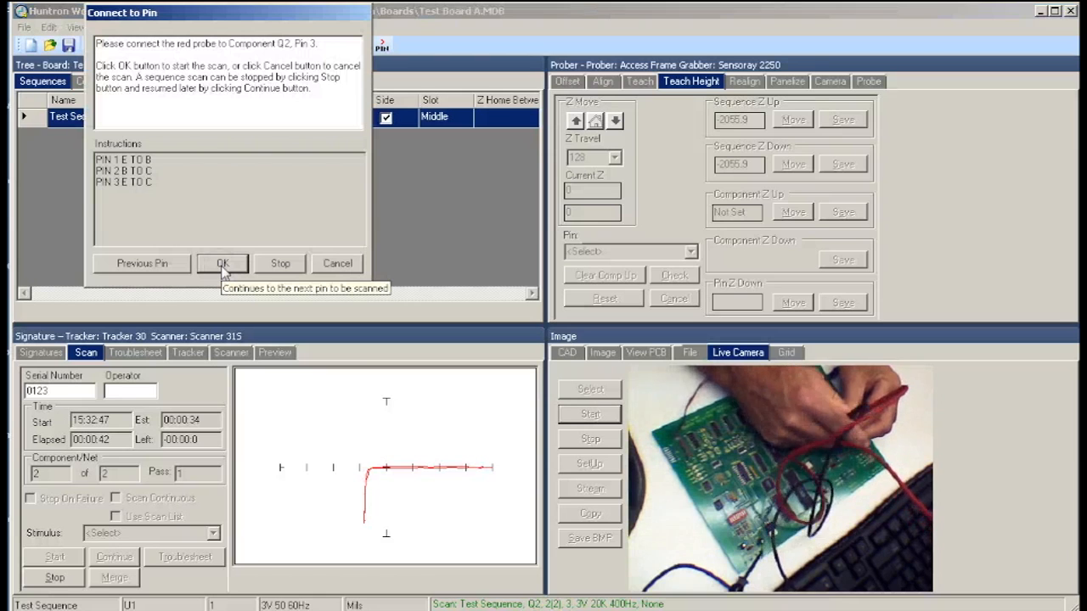
click(222, 263)
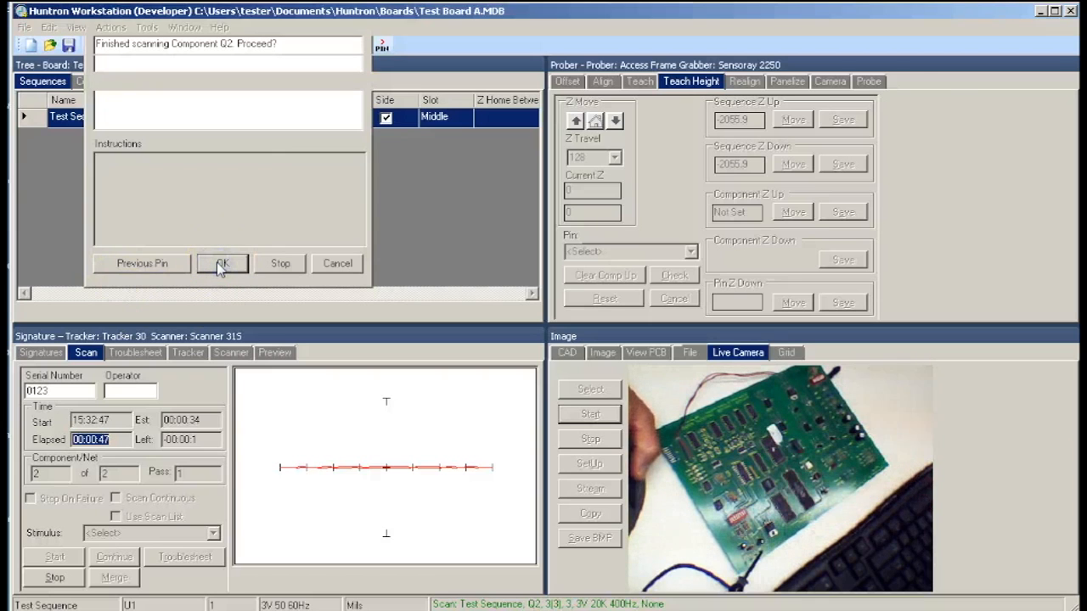
click(222, 264)
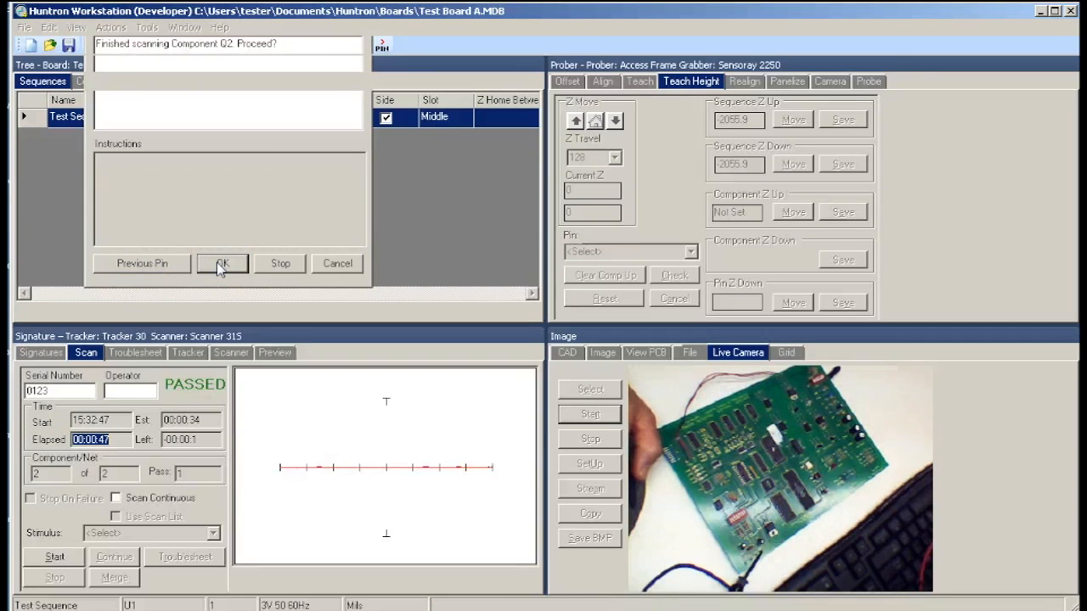
click(223, 263)
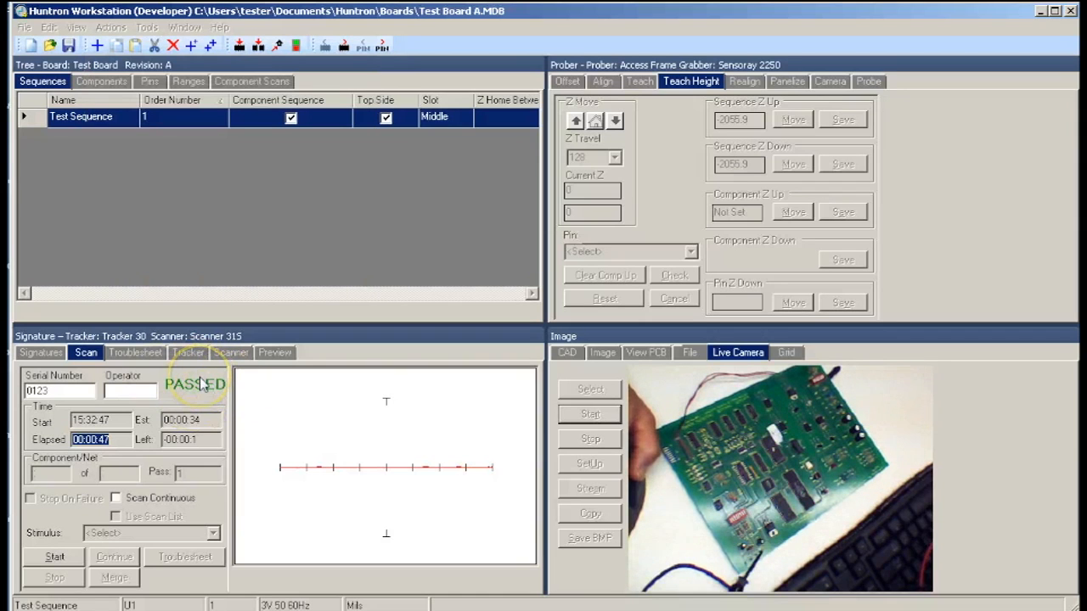
- Show the passed scan's comparison signatures and enlarge pin 2's signature
click(134, 351)
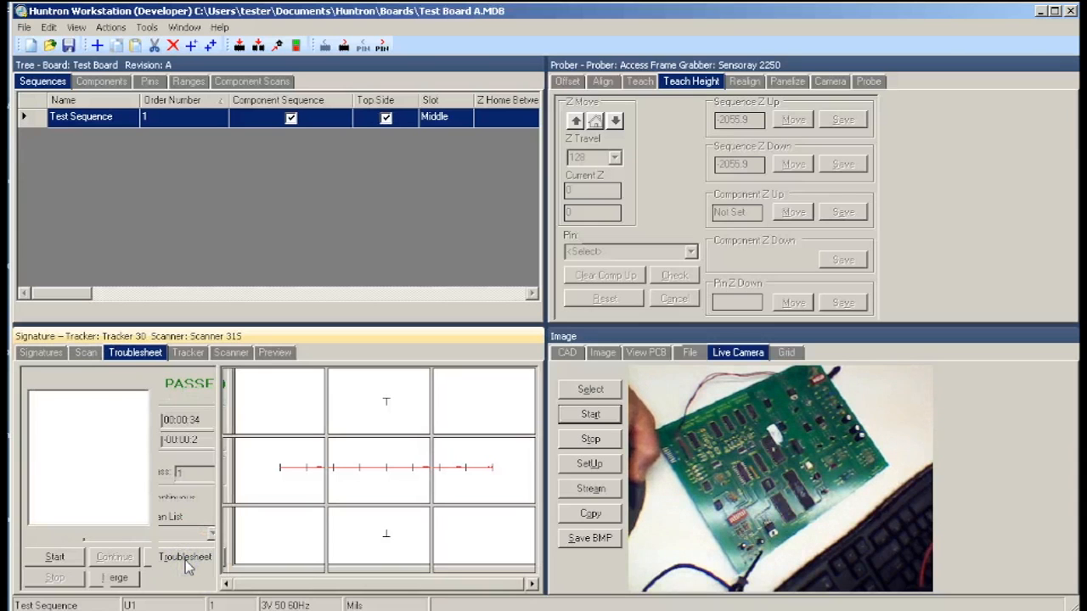
click(185, 557)
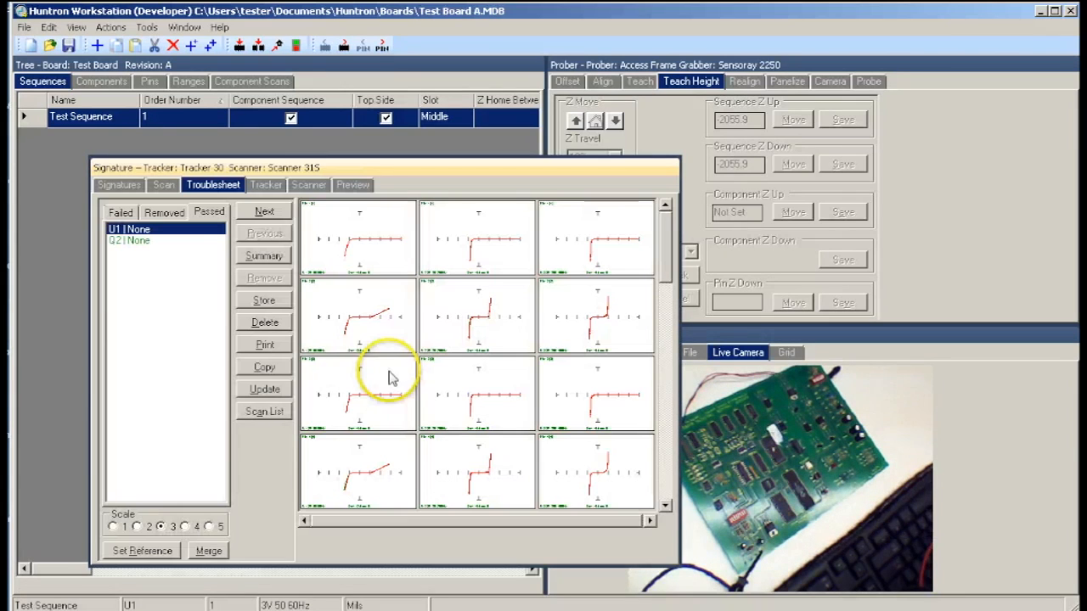
mouse_move(370, 326)
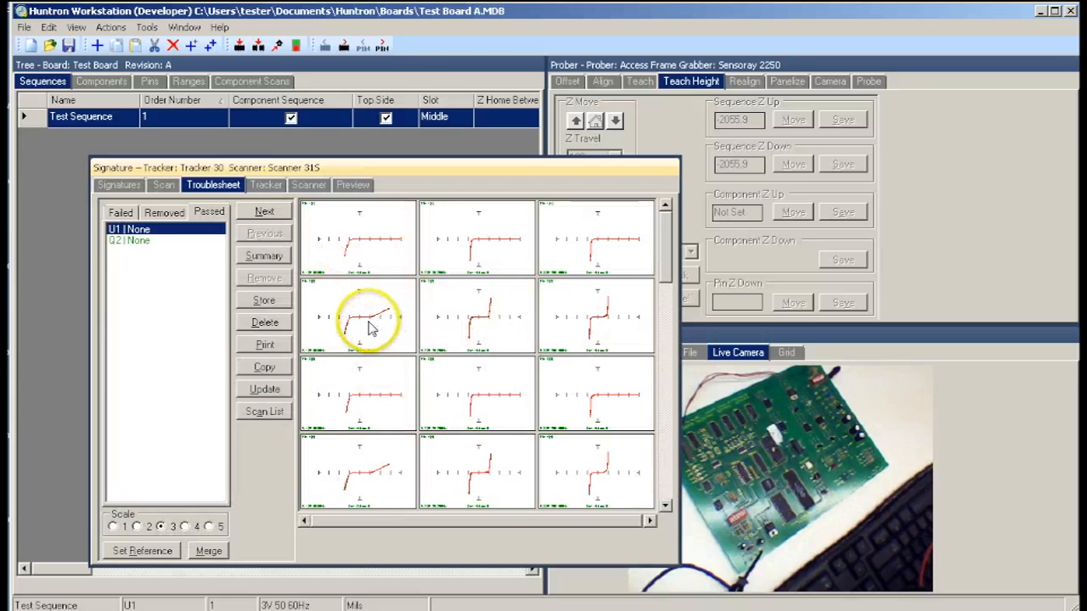
double_click(360, 314)
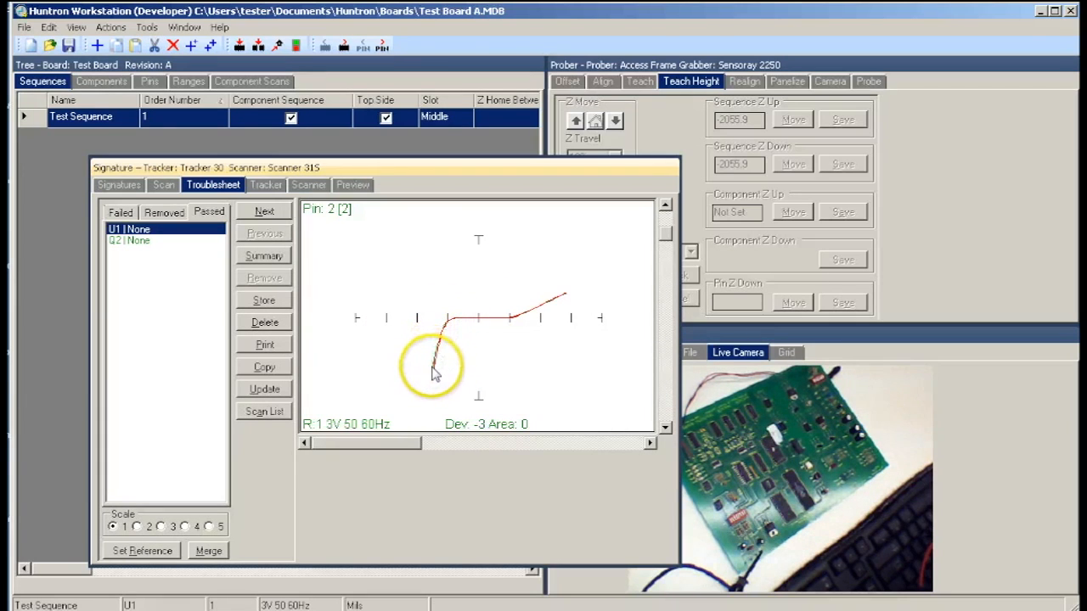
mouse_move(523, 309)
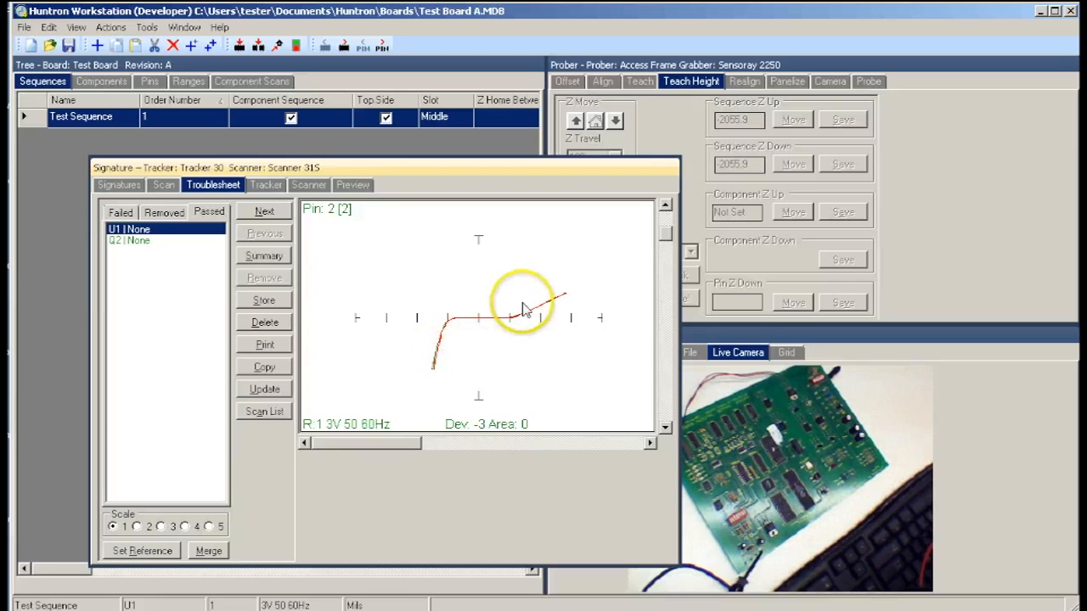